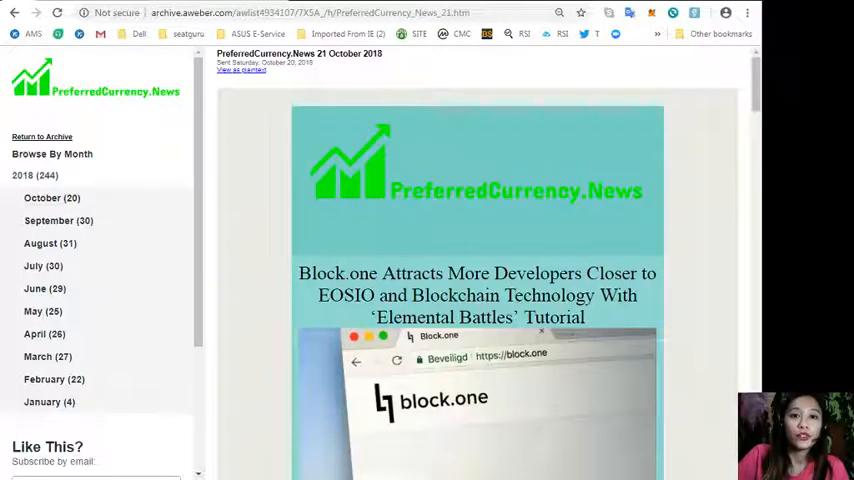
Scroll the 21 October newsletter and open the Ethereum [ETH] 5th fastest growing story
{"action": "scroll", "scroll_direction": "down", "scroll_amount": 3}
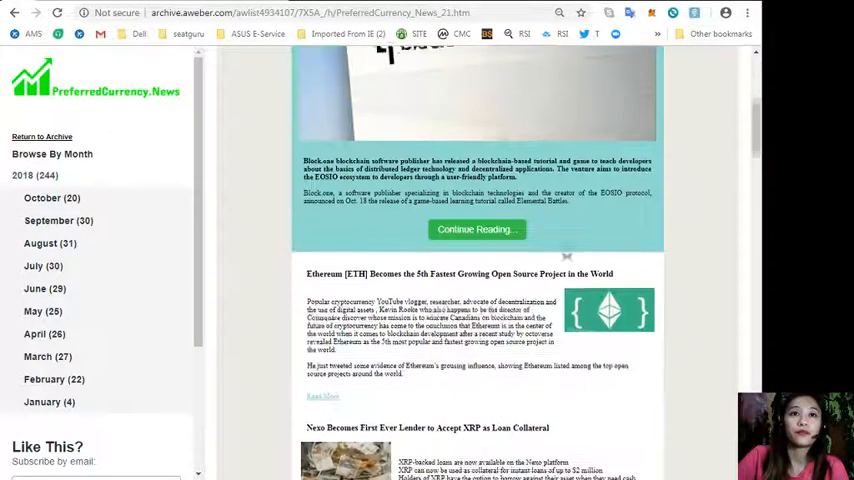
{"action": "scroll", "scroll_direction": "down", "scroll_amount": 3}
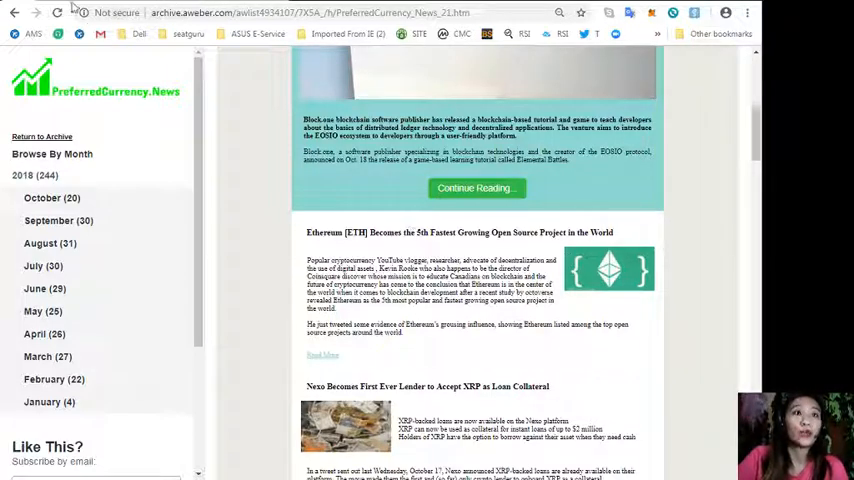
{"action": "left_click", "coordinate": [460, 232]}
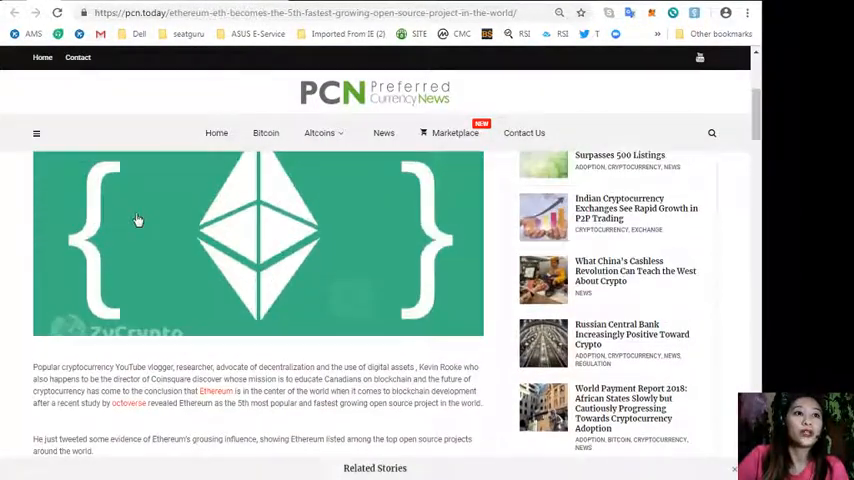
{"action": "scroll", "scroll_direction": "down", "scroll_amount": 3}
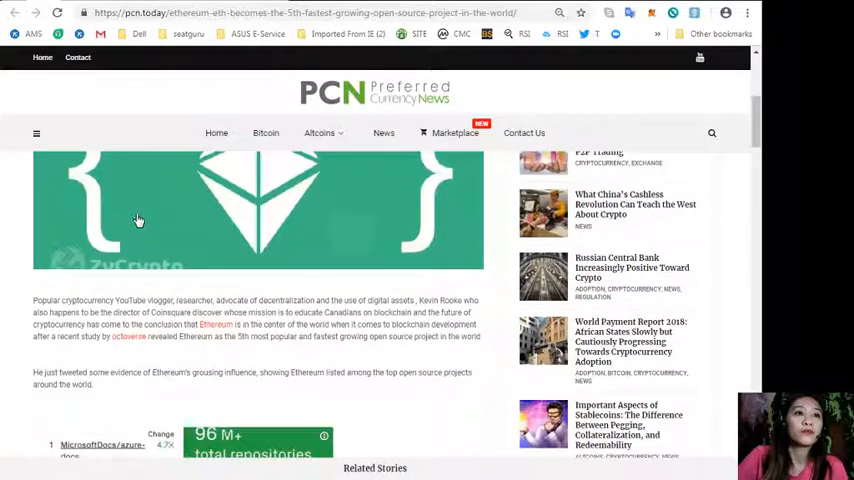
{"action": "mouse_move", "coordinate": [677, 384]}
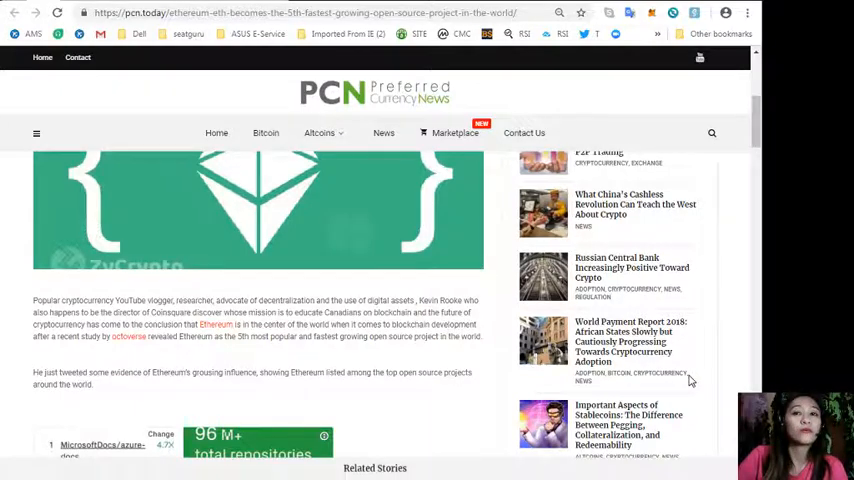
{"action": "scroll", "scroll_direction": "down", "scroll_amount": 3}
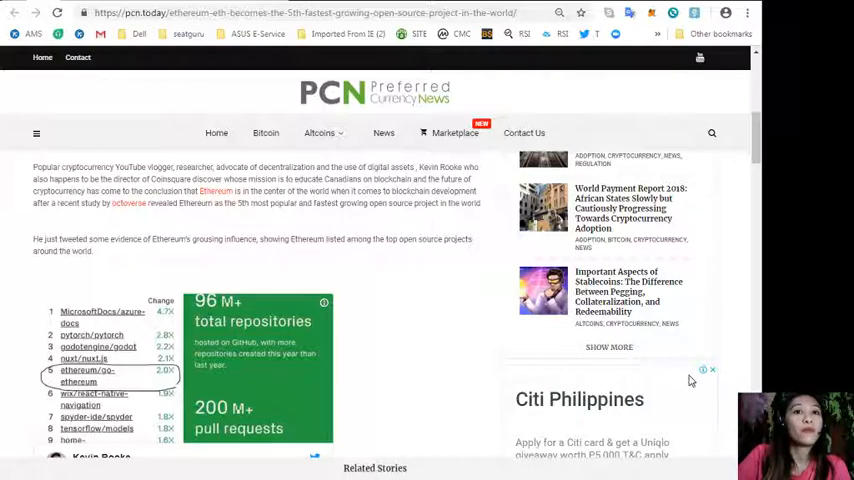
Scroll through the PCN Today Ethereum article past the embedded tweet to the ZyCrypto source
{"action": "scroll", "scroll_direction": "down", "scroll_amount": 3}
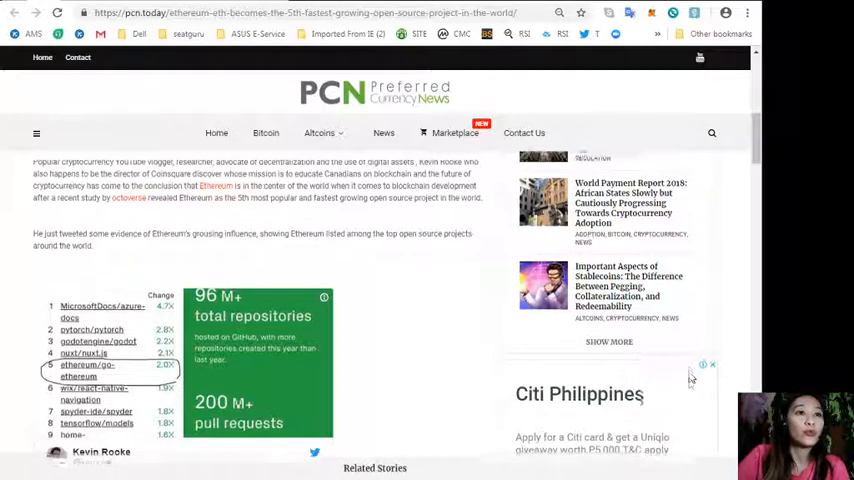
{"action": "scroll", "scroll_direction": "down", "scroll_amount": 3}
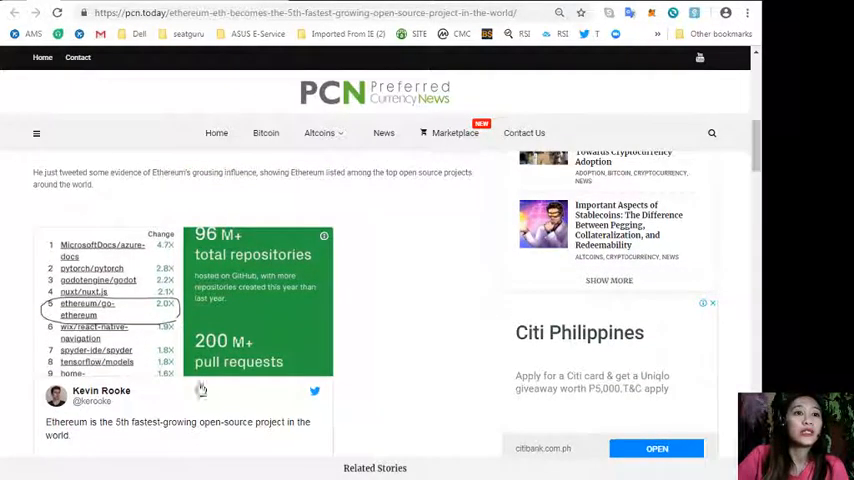
{"action": "mouse_move", "coordinate": [418, 307]}
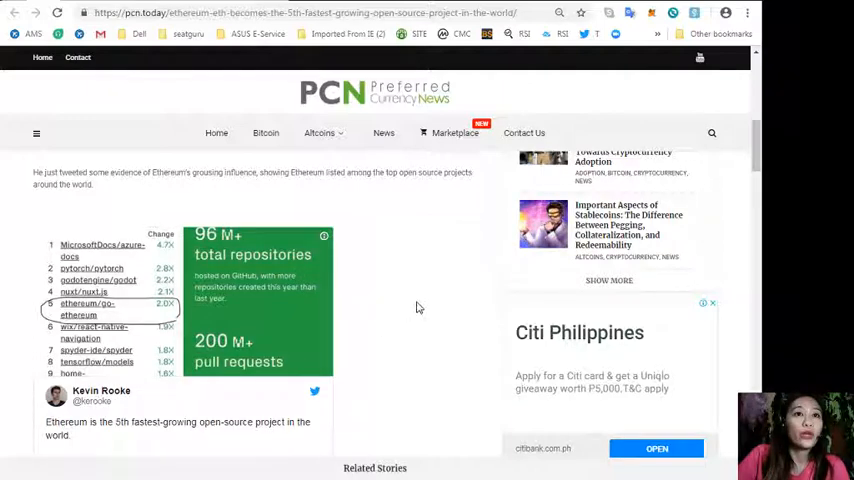
{"action": "scroll", "scroll_direction": "down", "scroll_amount": 3}
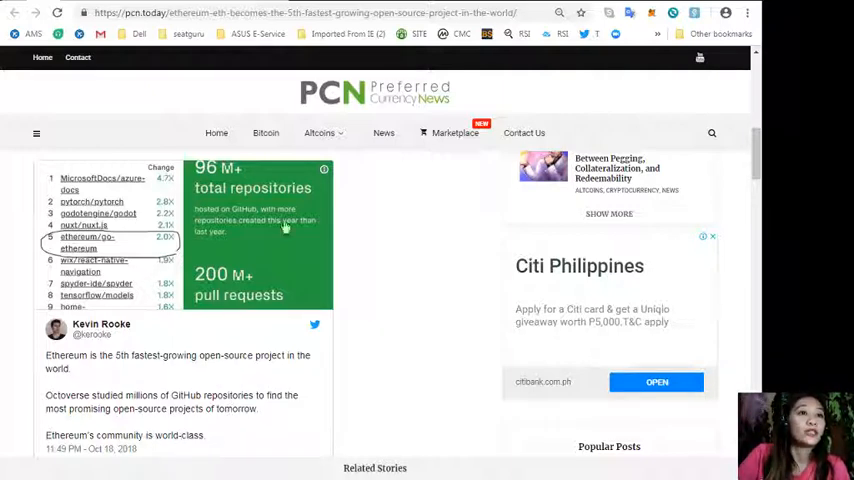
{"action": "scroll", "scroll_direction": "down", "scroll_amount": 3}
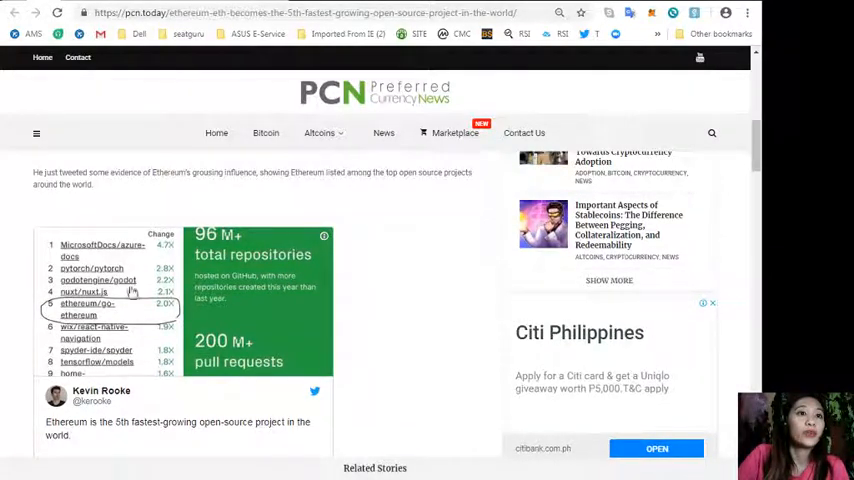
{"action": "scroll", "scroll_direction": "down", "scroll_amount": 3}
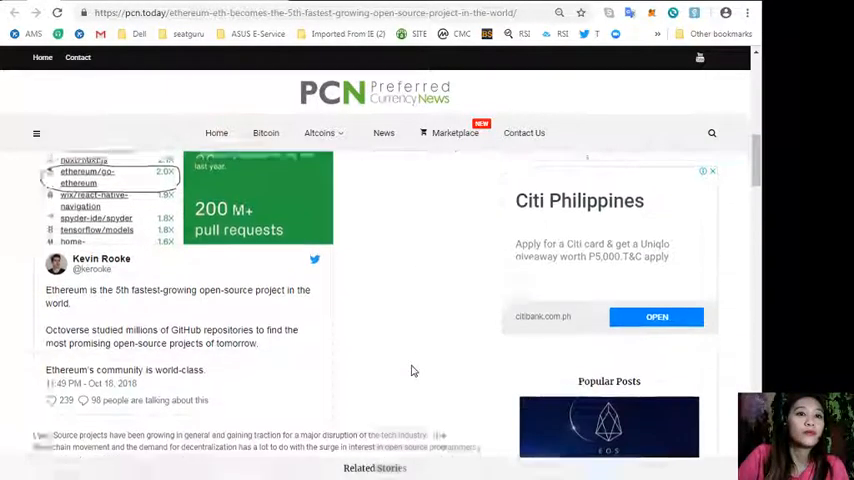
{"action": "scroll", "scroll_direction": "down", "scroll_amount": 3}
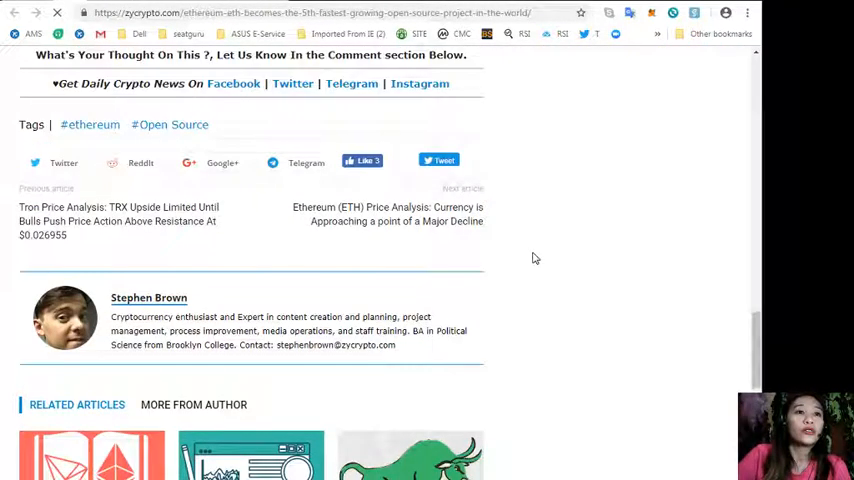
{"action": "scroll", "scroll_direction": "up", "scroll_amount": 3}
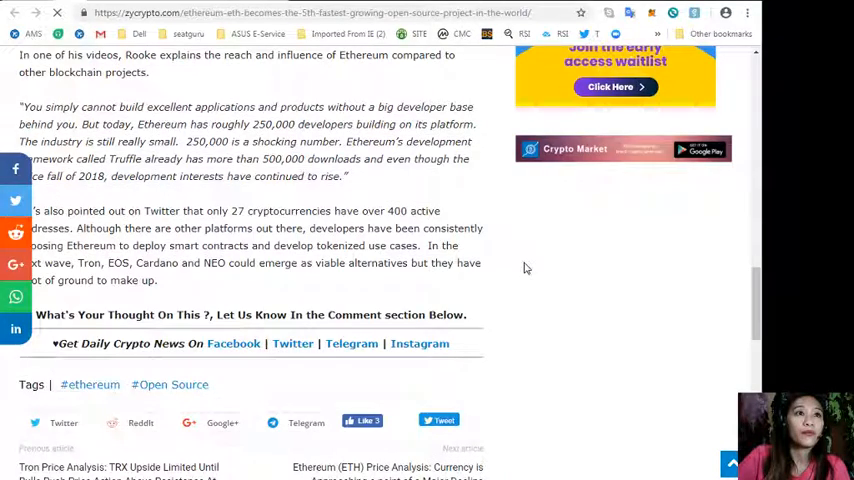
{"action": "scroll", "scroll_direction": "up", "scroll_amount": 3}
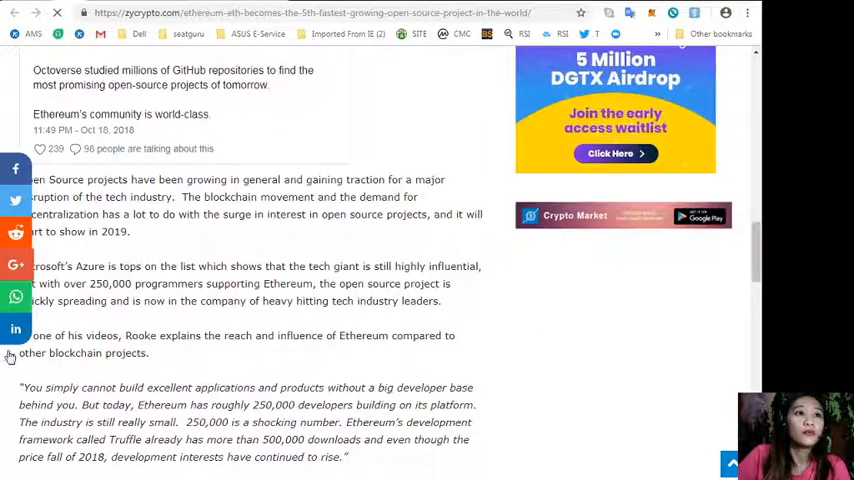
{"action": "scroll", "scroll_direction": "down", "scroll_amount": 3}
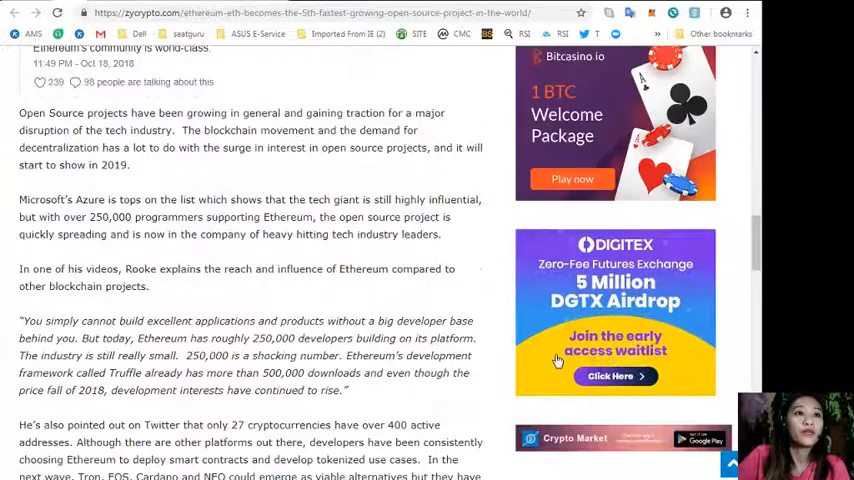
{"action": "scroll", "scroll_direction": "down", "scroll_amount": 3}
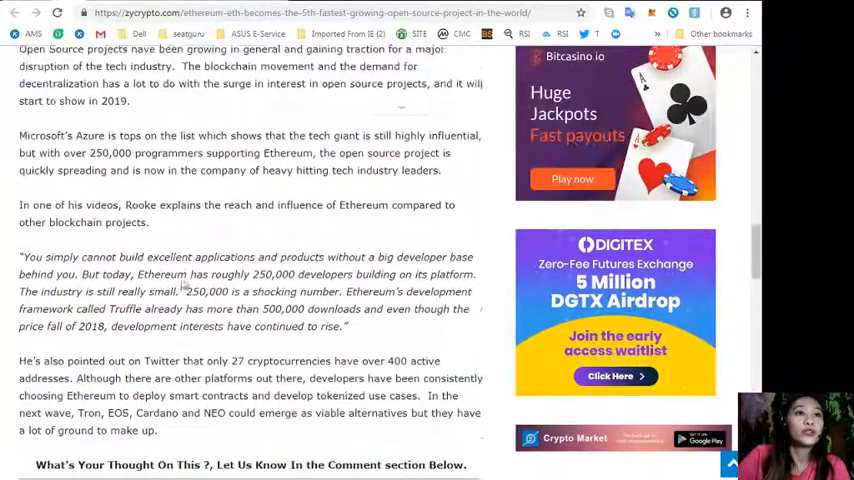
{"action": "scroll", "scroll_direction": "down", "scroll_amount": 3}
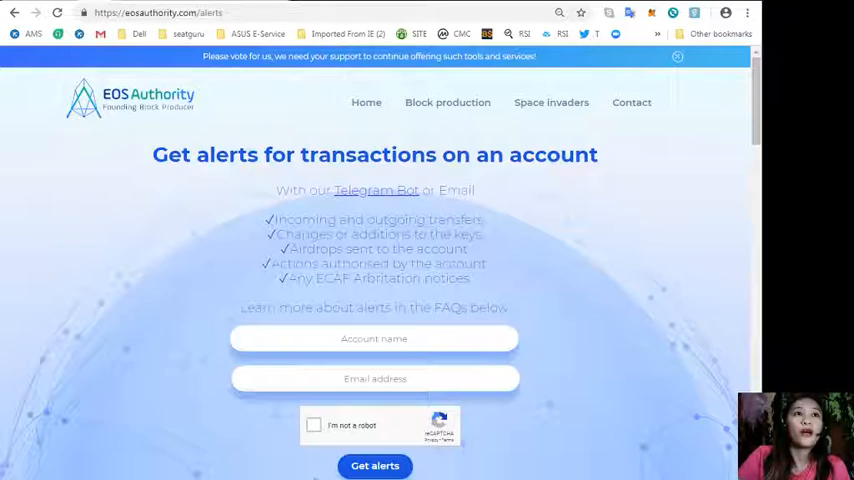
{"action": "mouse_move", "coordinate": [575, 312]}
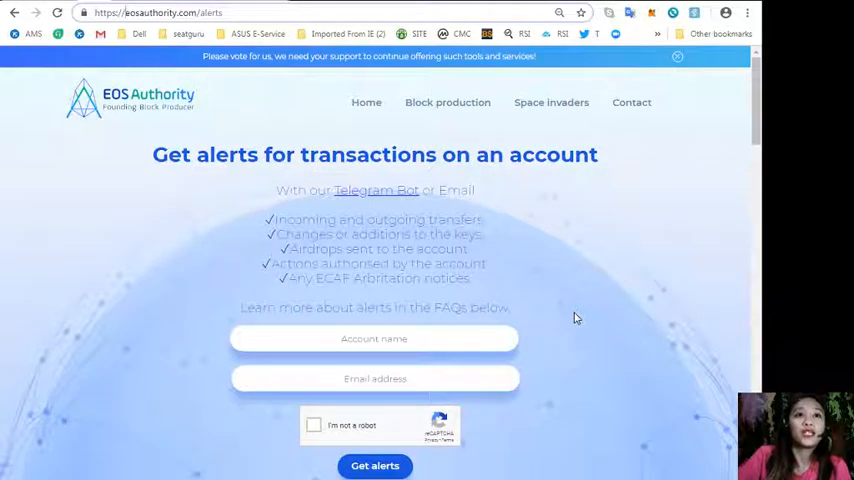
Look over the eosauthority.com/alerts page and its FAQ answers
{"action": "scroll", "scroll_direction": "down", "scroll_amount": 3}
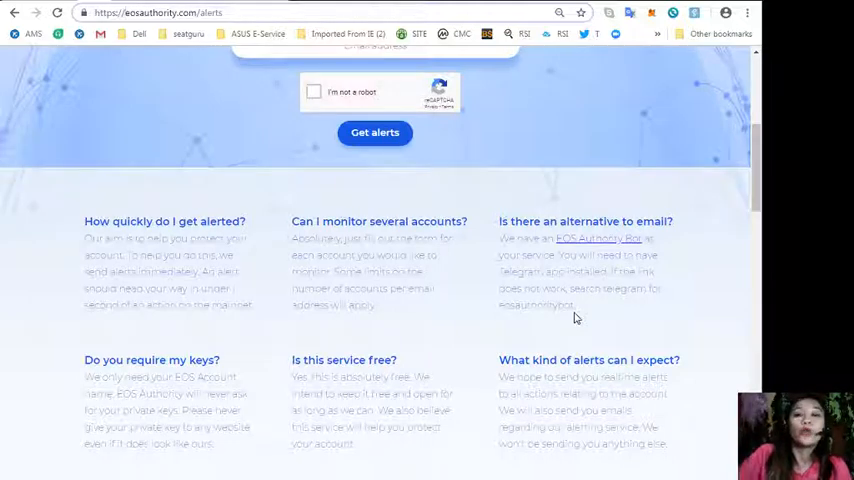
{"action": "scroll", "scroll_direction": "down", "scroll_amount": 3}
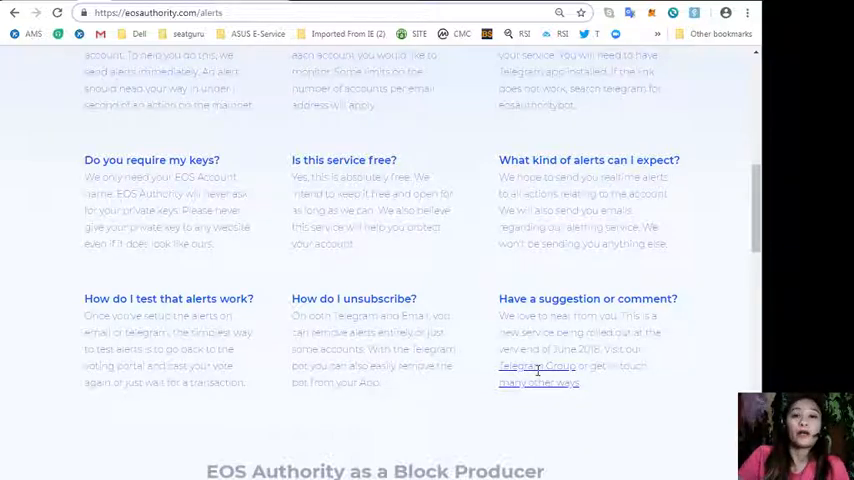
{"action": "scroll", "scroll_direction": "up", "scroll_amount": 3}
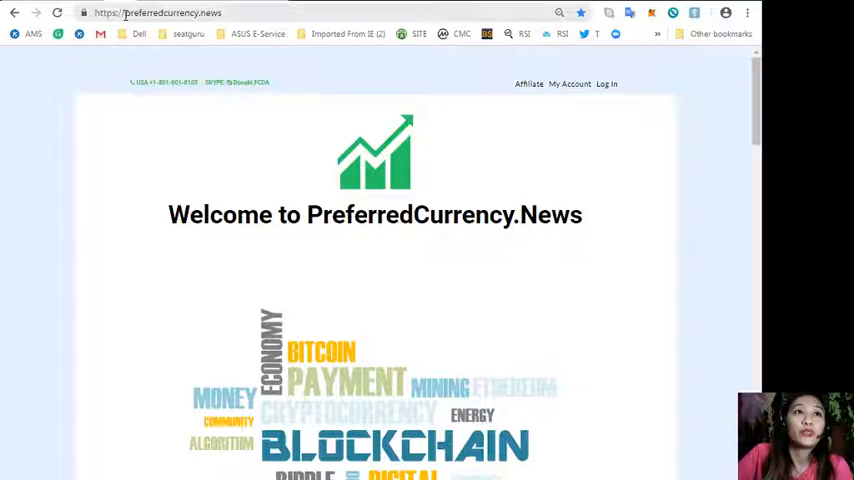
{"action": "left_click", "coordinate": [160, 12]}
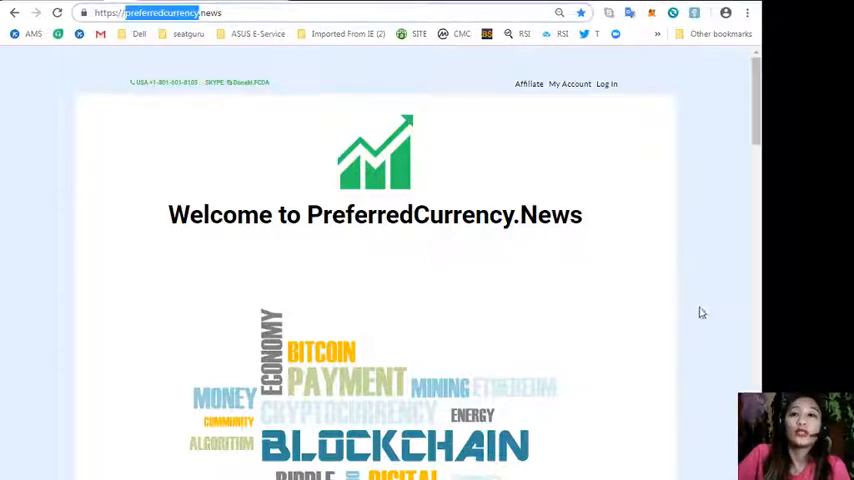
{"action": "scroll", "scroll_direction": "down", "scroll_amount": 3}
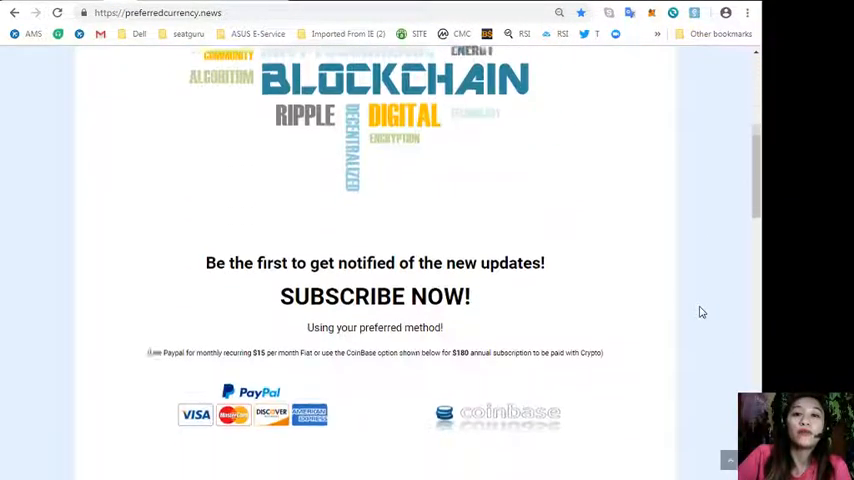
{"action": "scroll", "scroll_direction": "down", "scroll_amount": 3}
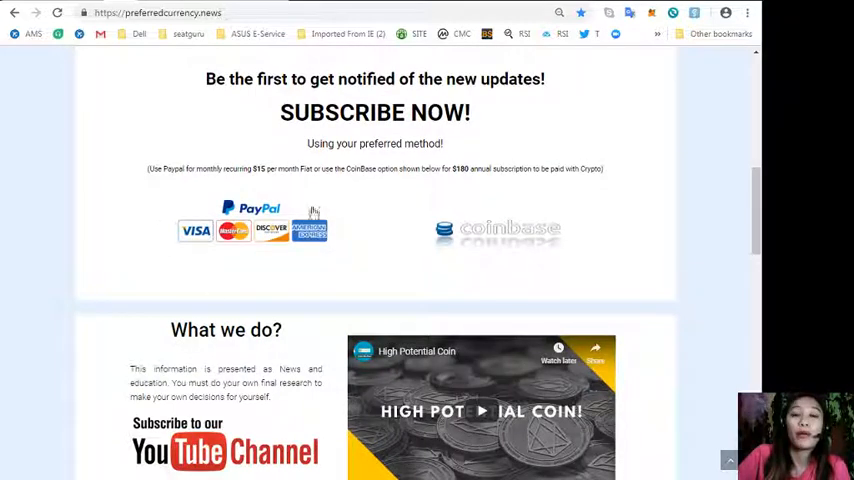
{"action": "mouse_move", "coordinate": [293, 217]}
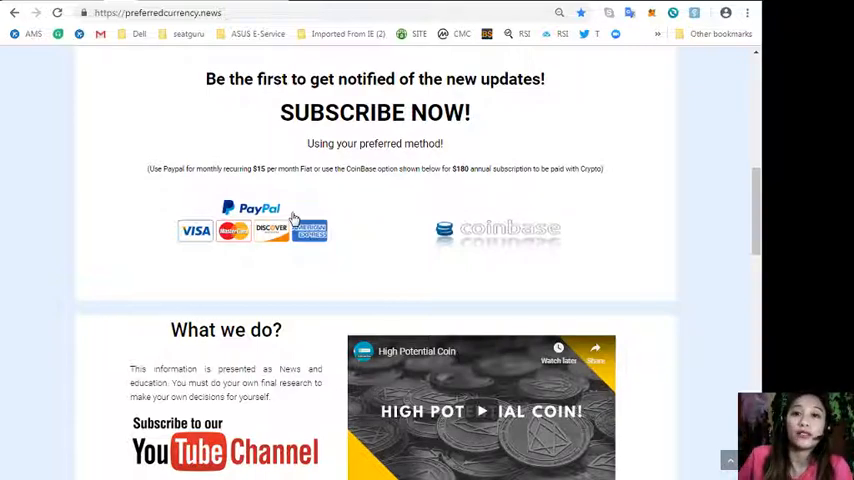
{"action": "mouse_move", "coordinate": [490, 234]}
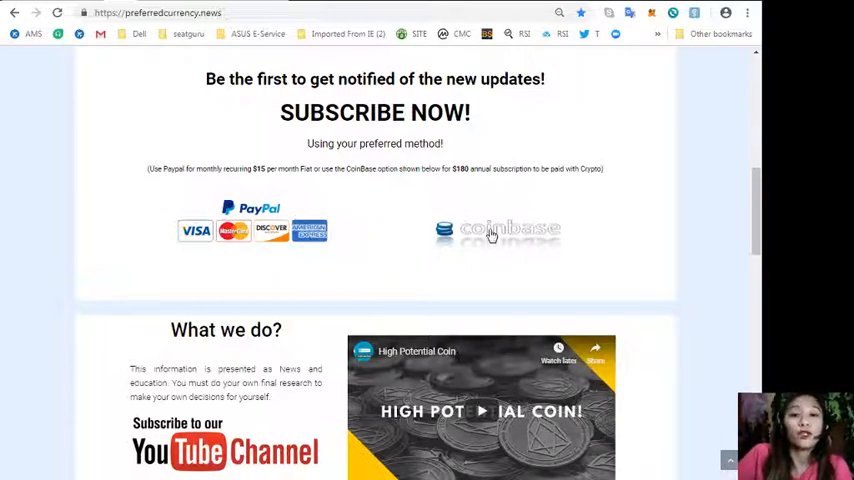
{"action": "mouse_move", "coordinate": [696, 222]}
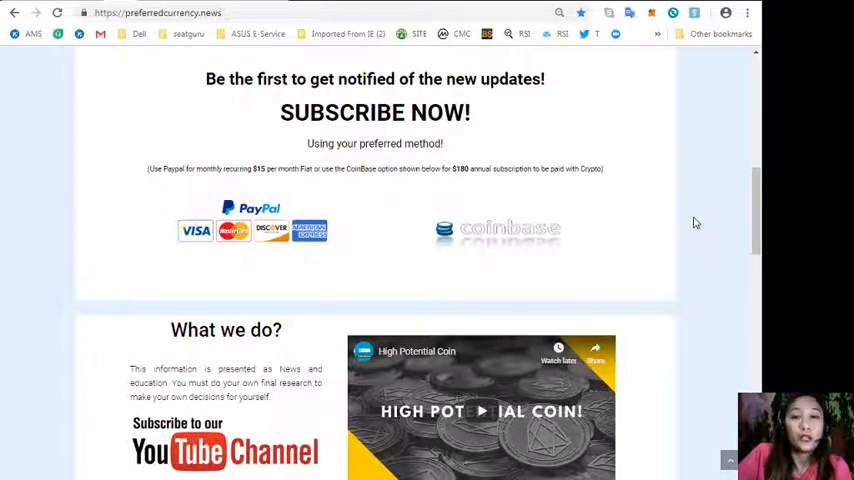
Scroll the marketplace.pcn.today page to its listing Categories section
{"action": "scroll", "scroll_direction": "up", "scroll_amount": 3}
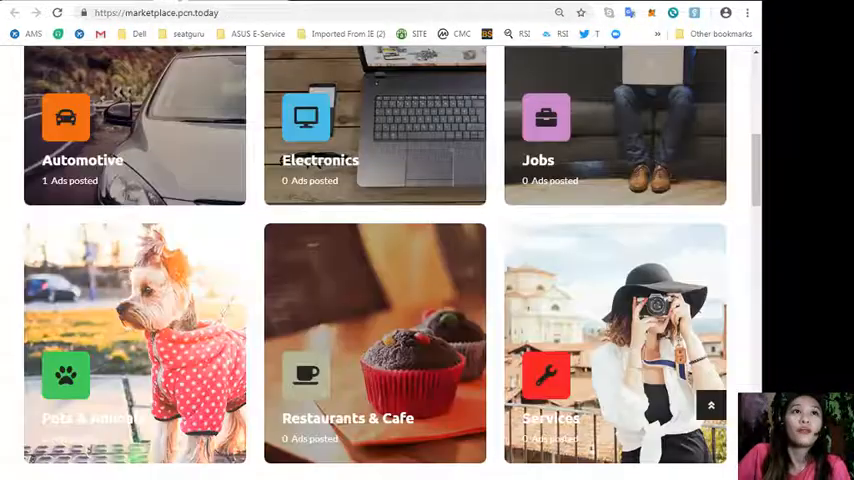
{"action": "scroll", "scroll_direction": "up", "scroll_amount": 3}
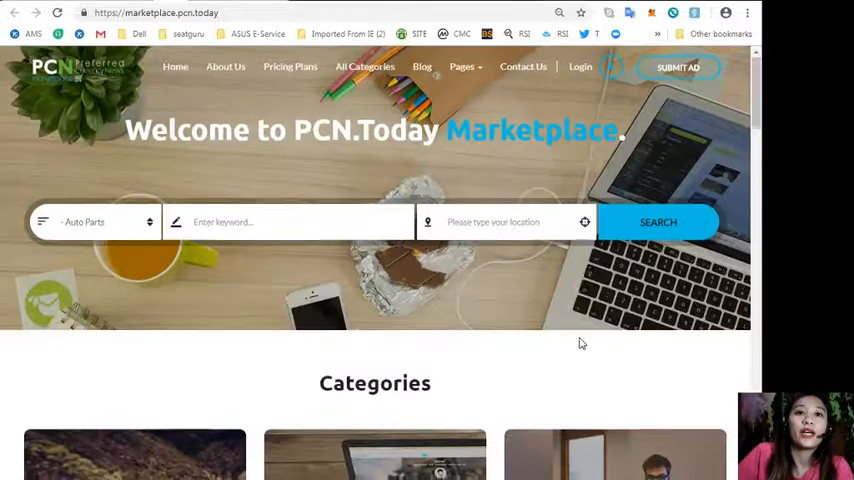
{"action": "scroll", "scroll_direction": "down", "scroll_amount": 3}
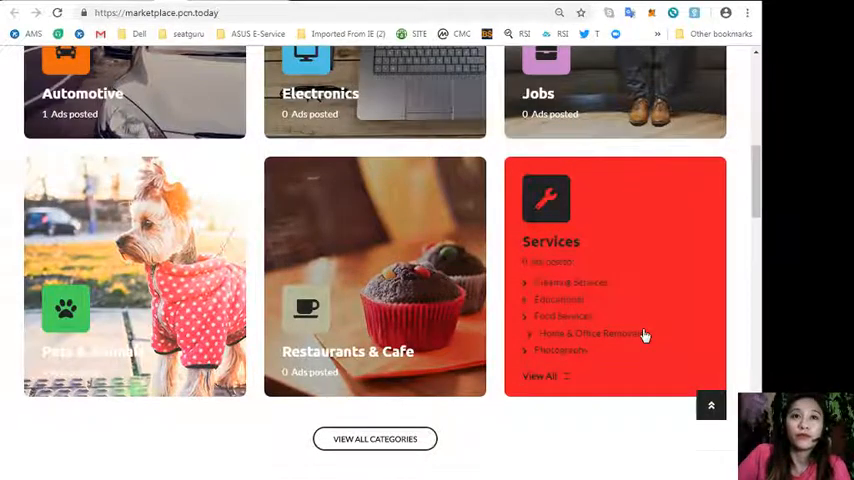
{"action": "scroll", "scroll_direction": "down", "scroll_amount": 3}
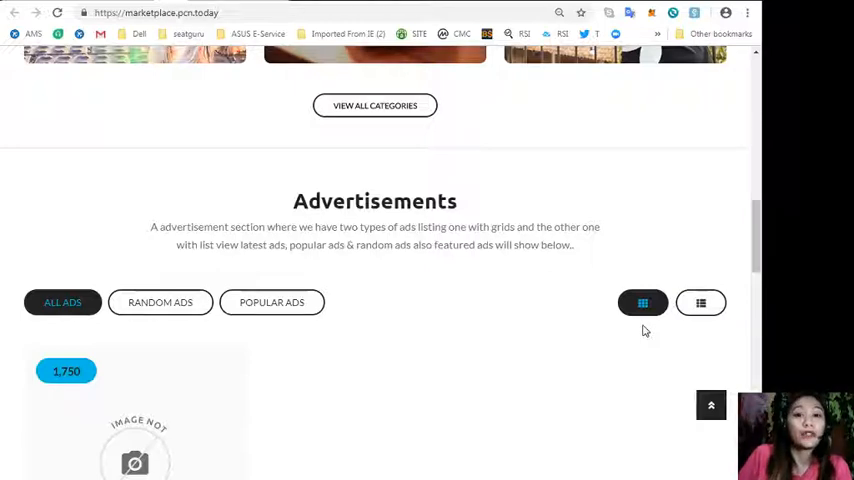
Browse the marketplace category tiles and ad counts, showing the advertisements as a list
{"action": "scroll", "scroll_direction": "down", "scroll_amount": 3}
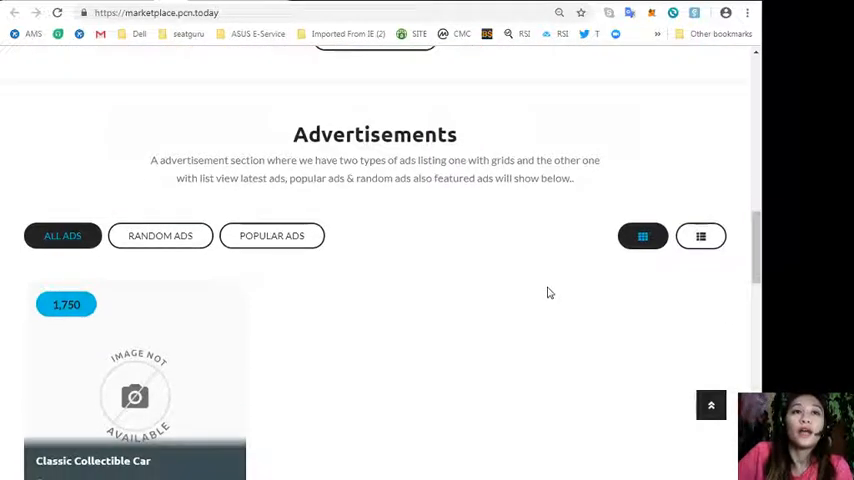
{"action": "mouse_move", "coordinate": [534, 291]}
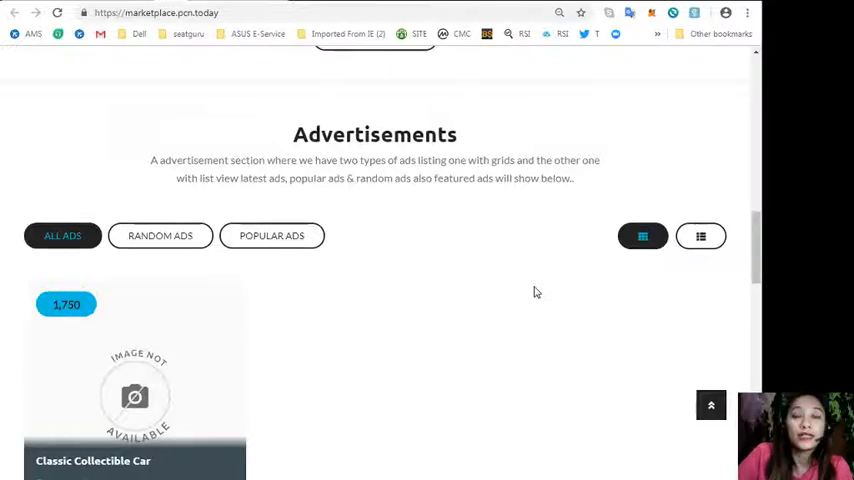
{"action": "scroll", "scroll_direction": "down", "scroll_amount": 3}
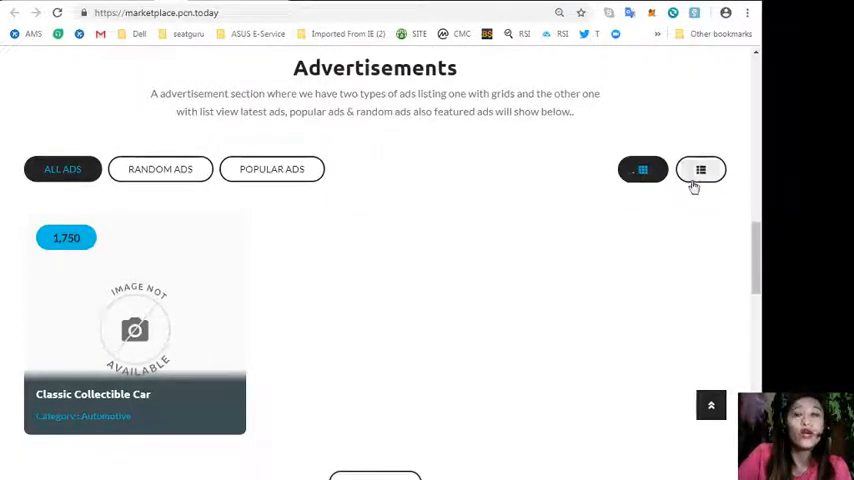
{"action": "left_click", "coordinate": [701, 169]}
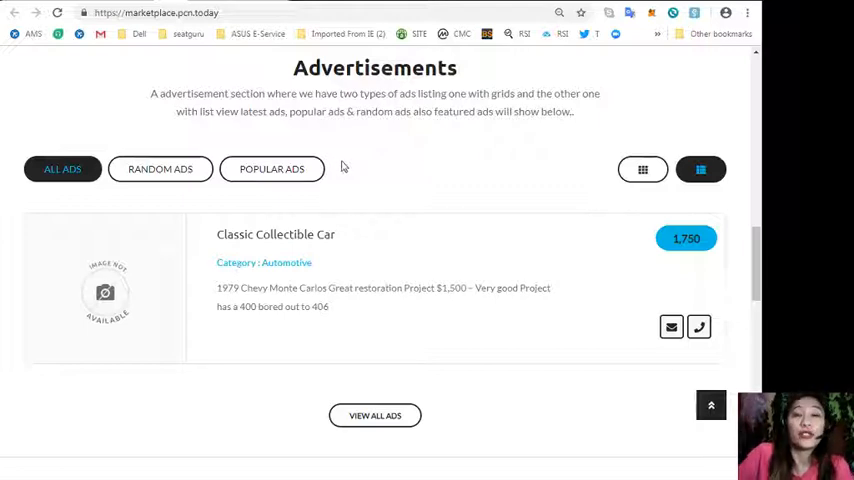
{"action": "scroll", "scroll_direction": "down", "scroll_amount": 3}
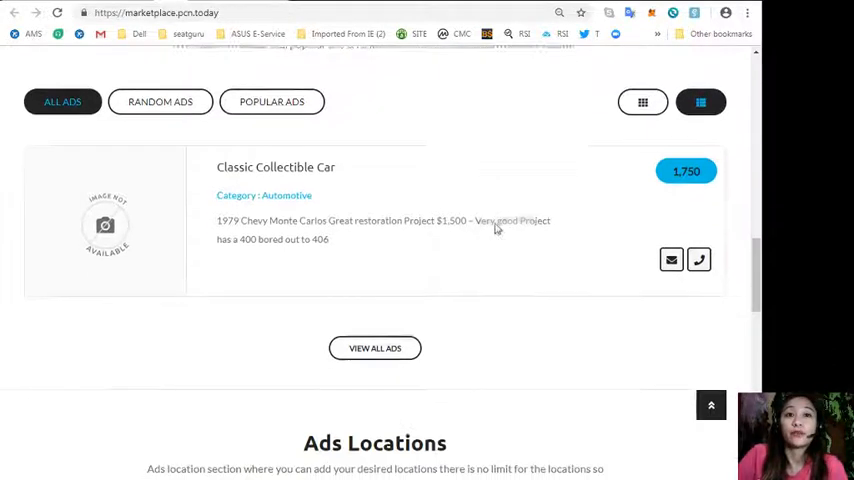
{"action": "scroll", "scroll_direction": "down", "scroll_amount": 3}
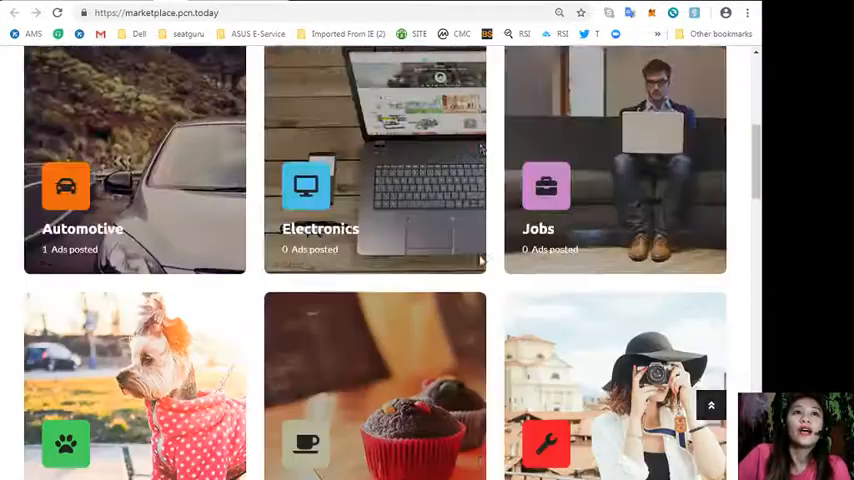
{"action": "scroll", "scroll_direction": "up", "scroll_amount": 3}
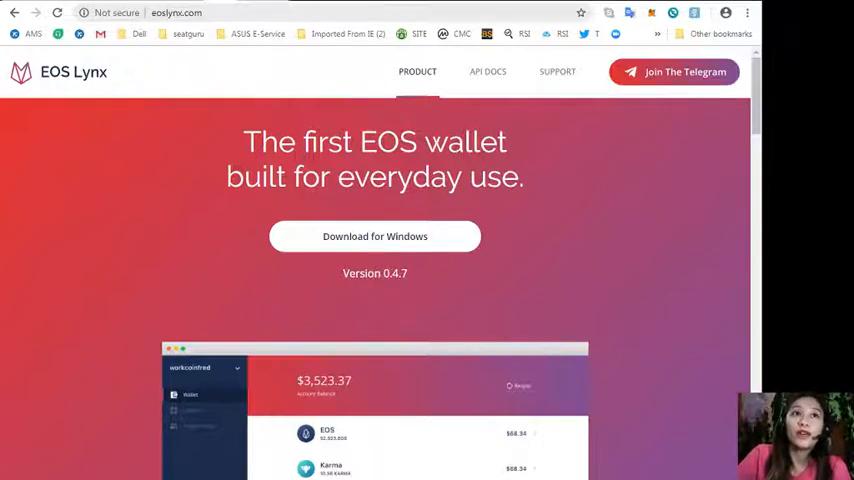
Select the eoslynx.com web address in the address bar
{"action": "left_click", "coordinate": [177, 12]}
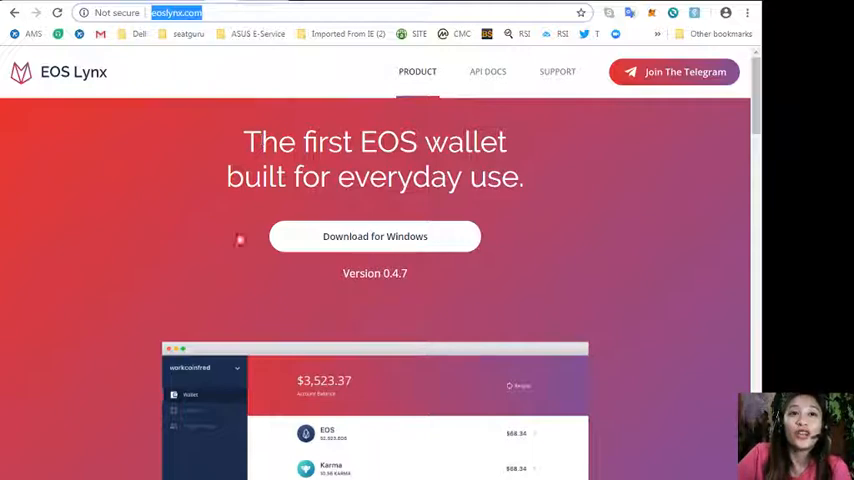
{"action": "mouse_move", "coordinate": [434, 310]}
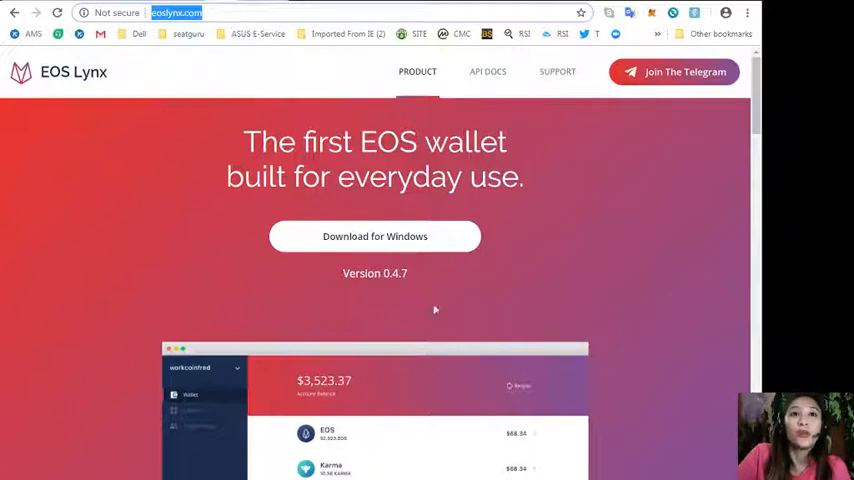
{"action": "mouse_move", "coordinate": [505, 279]}
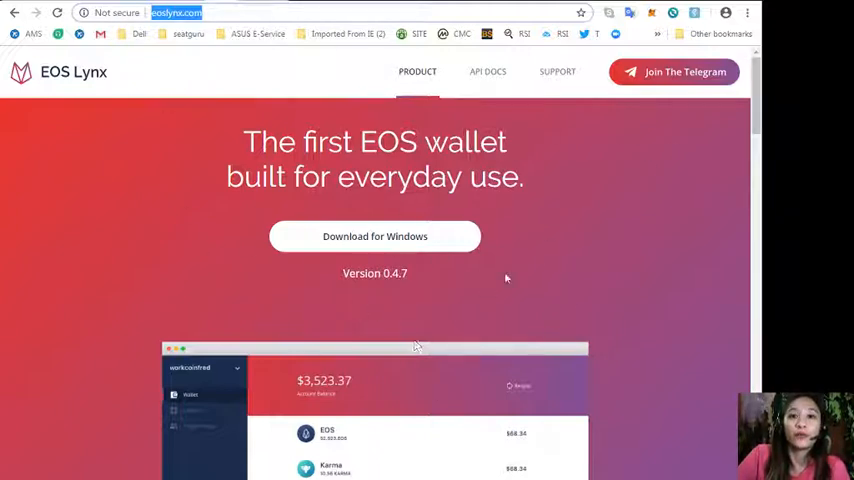
{"action": "mouse_move", "coordinate": [540, 146]}
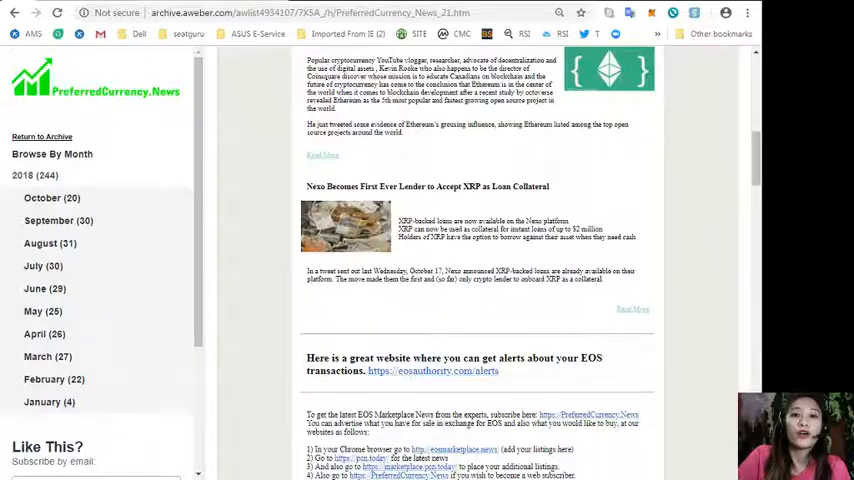
Scroll down the PreferredCurrency News issue to Donald's Research List
{"action": "scroll", "scroll_direction": "down", "scroll_amount": 3}
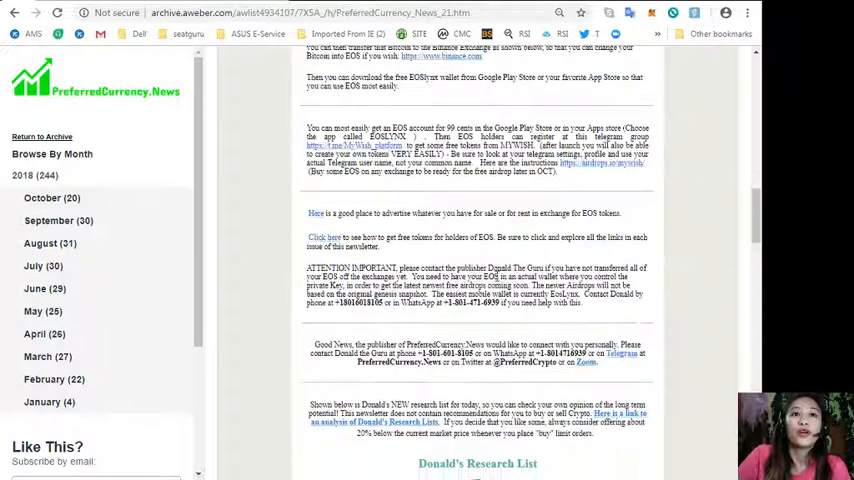
{"action": "scroll", "scroll_direction": "down", "scroll_amount": 3}
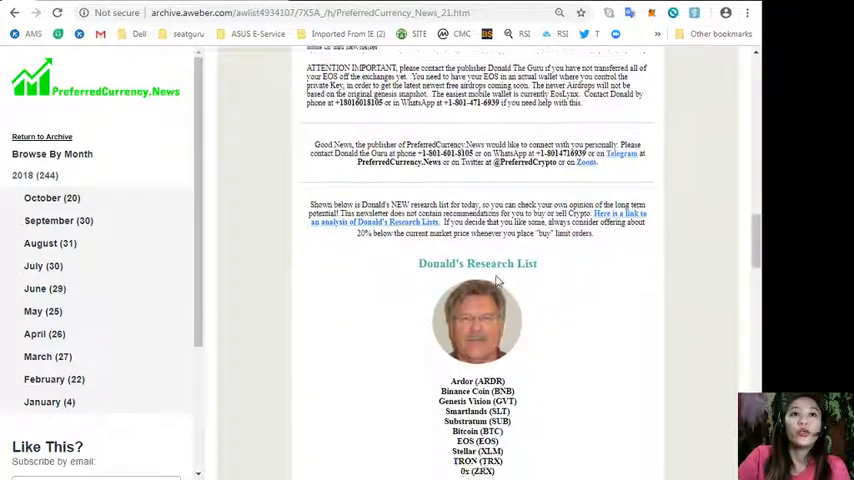
{"action": "scroll", "scroll_direction": "down", "scroll_amount": 3}
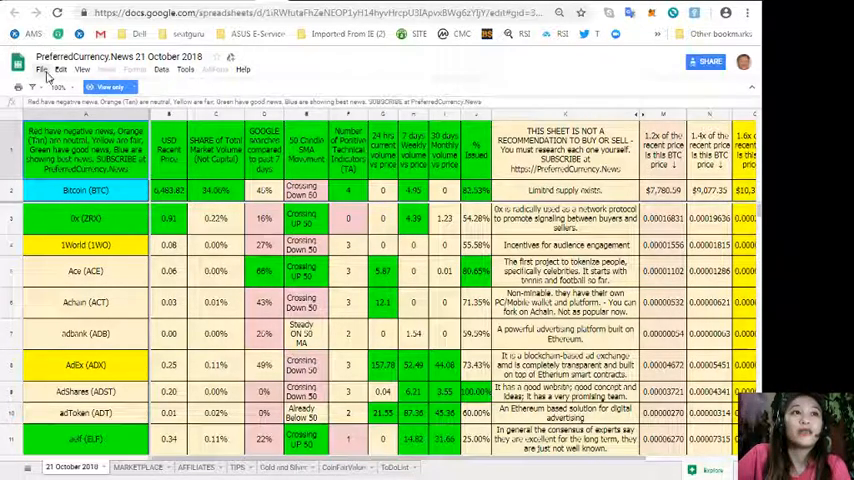
Save 'Copy of PreferredCurrency.News 21 October 2018' to My Drive with the default name
{"action": "left_click", "coordinate": [41, 69]}
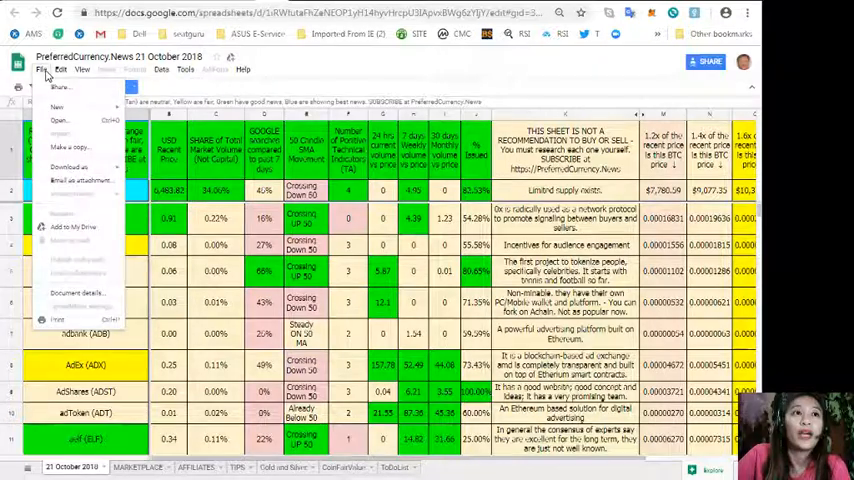
{"action": "left_click", "coordinate": [70, 147]}
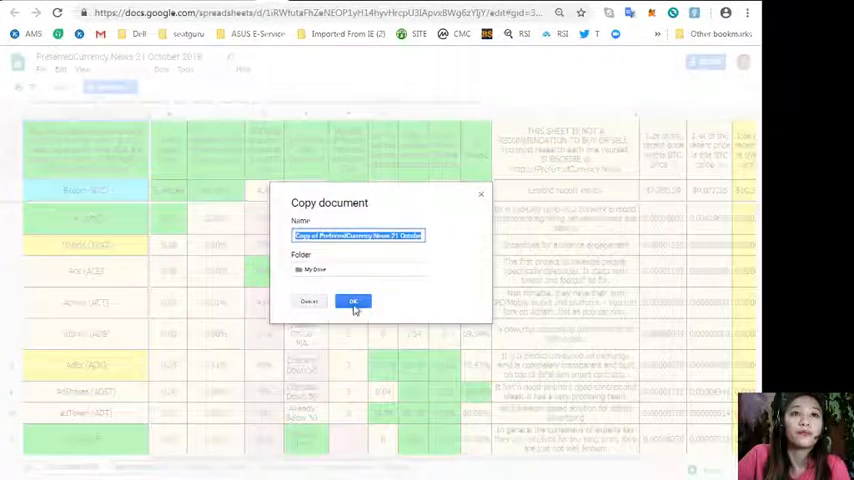
{"action": "left_click", "coordinate": [353, 301]}
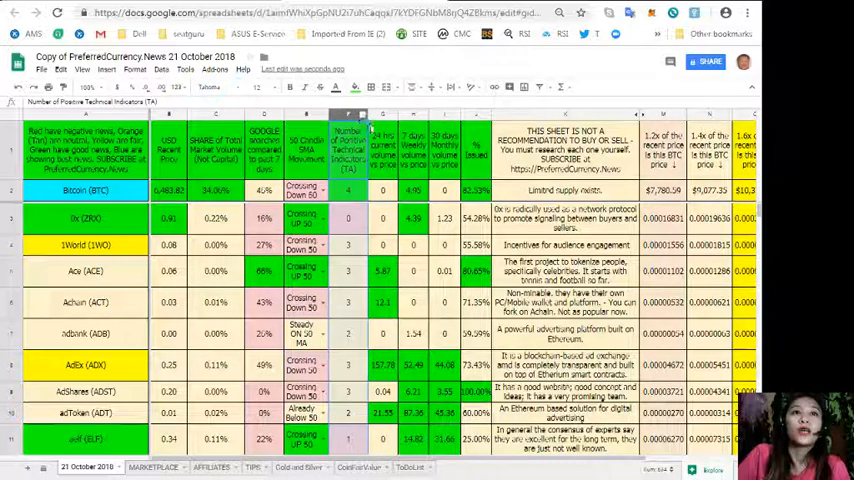
{"action": "left_click", "coordinate": [360, 113]}
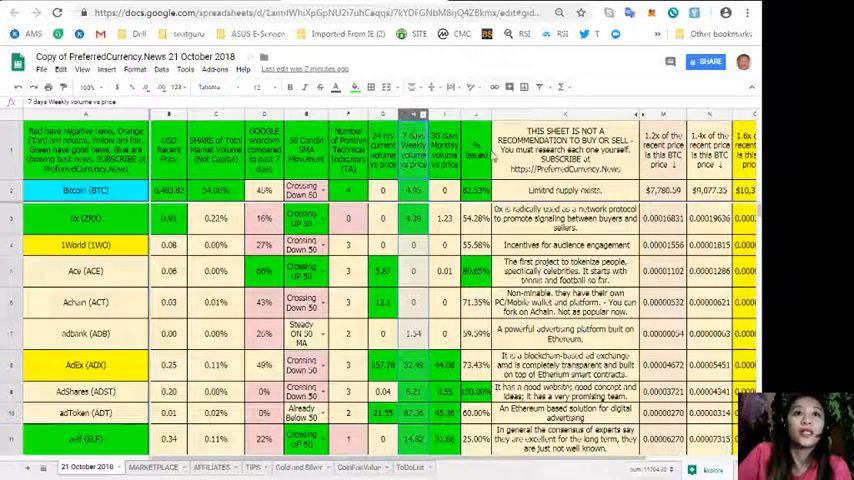
{"action": "left_click", "coordinate": [444, 113]}
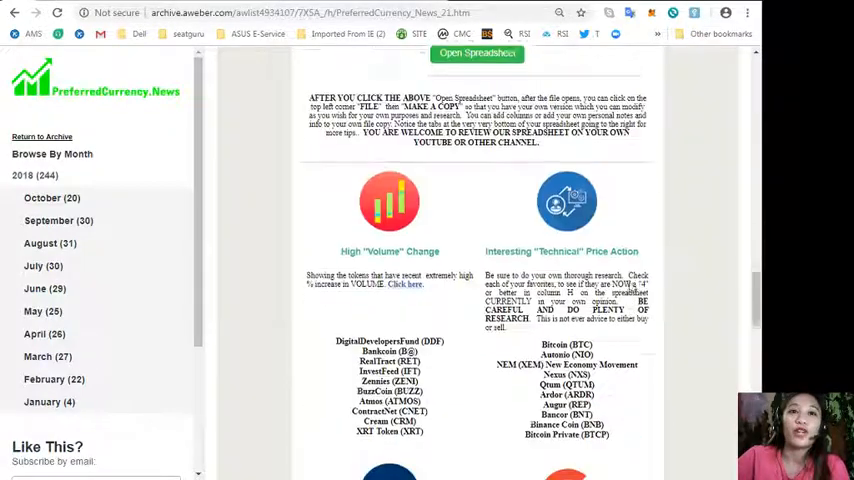
Scroll to the affiliate banner and YouTube training link
{"action": "scroll", "scroll_direction": "down", "scroll_amount": 3}
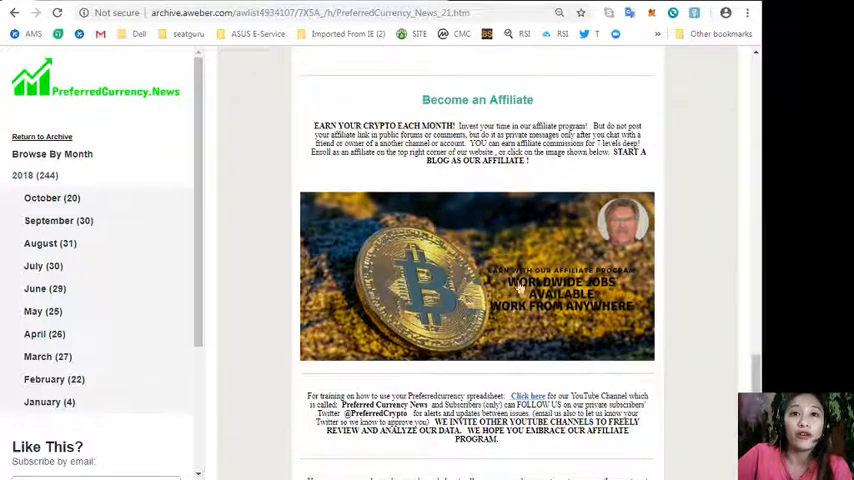
{"action": "mouse_move", "coordinate": [489, 283]}
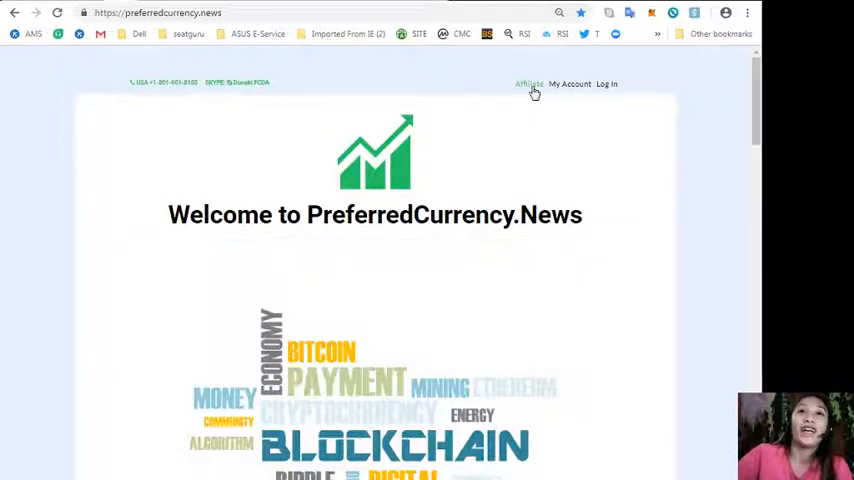
{"action": "mouse_move", "coordinate": [530, 88]}
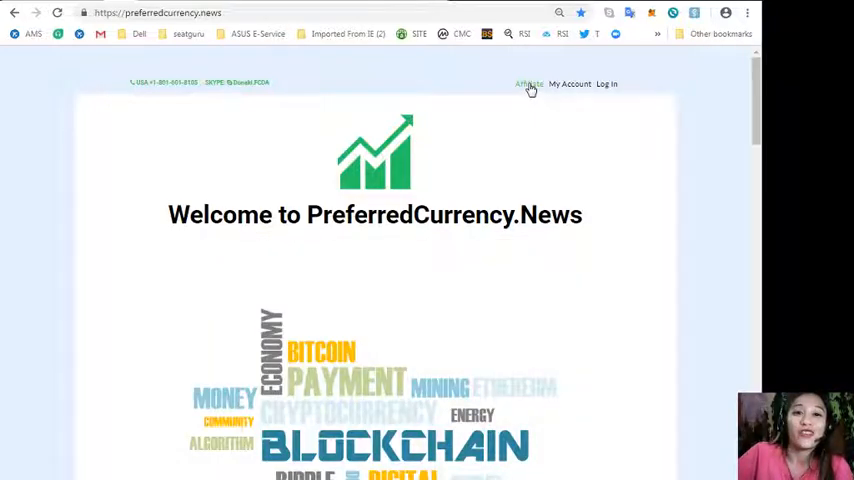